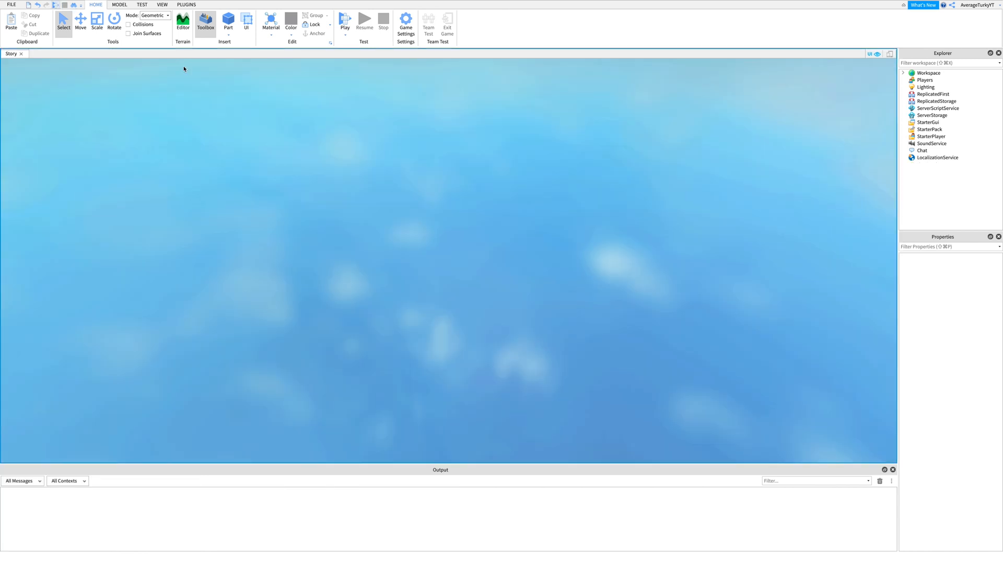
Start a playtest and expand the AverageTurkyYT character in the Explorer to reveal its Health script.
{"action": "left_click", "coordinate": [345, 23]}
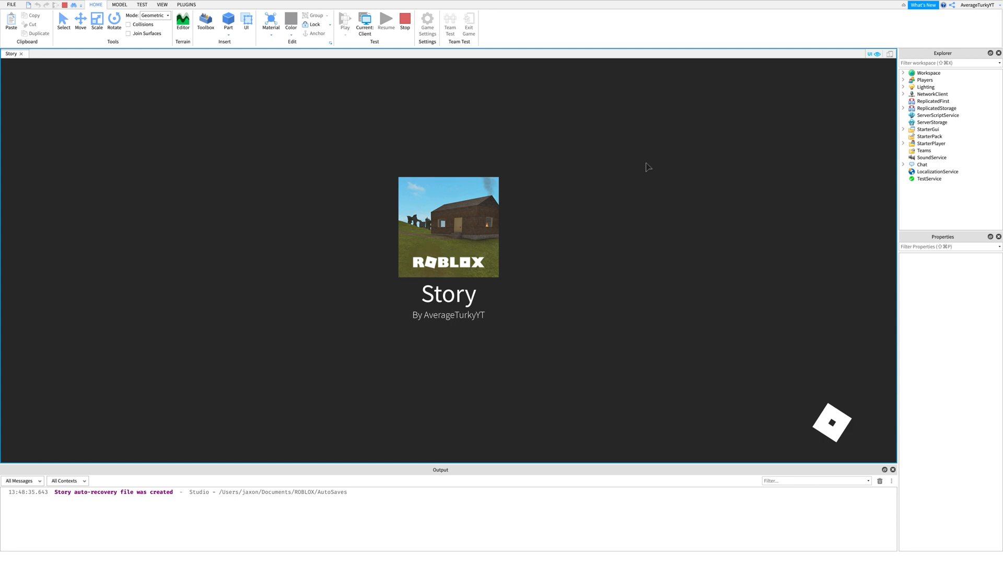
{"action": "left_click", "coordinate": [345, 21]}
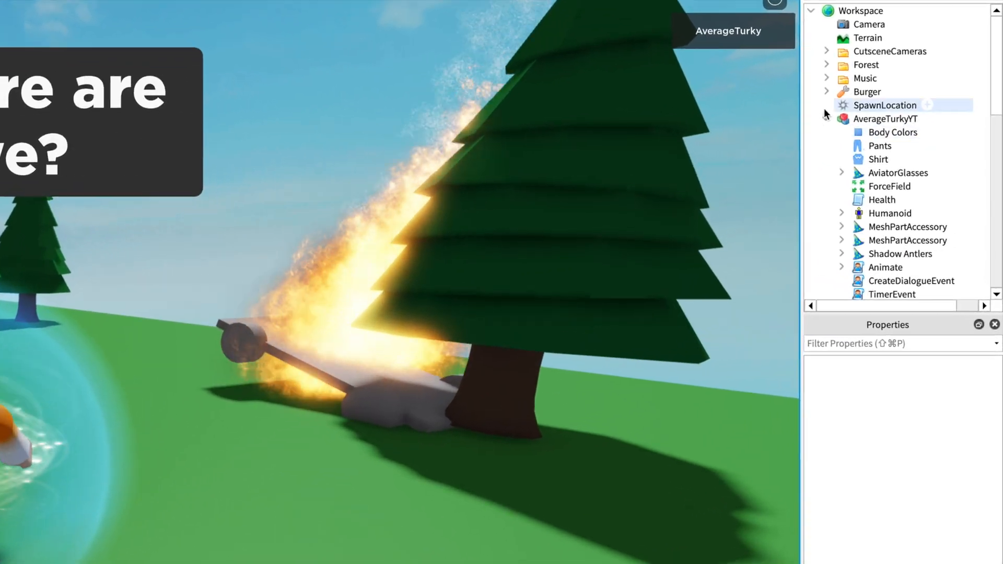
{"action": "left_click", "coordinate": [882, 199]}
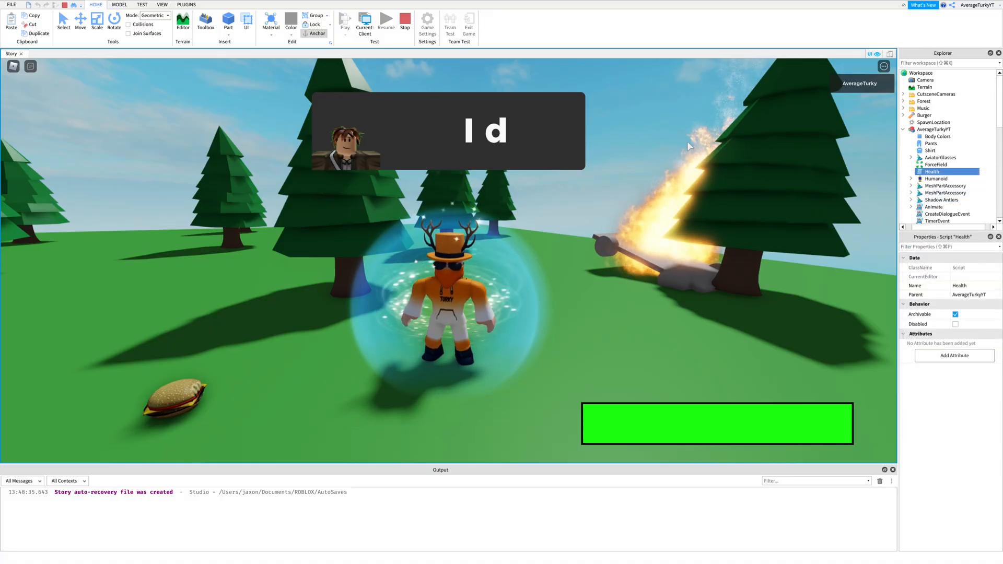
{"action": "left_click", "coordinate": [406, 21]}
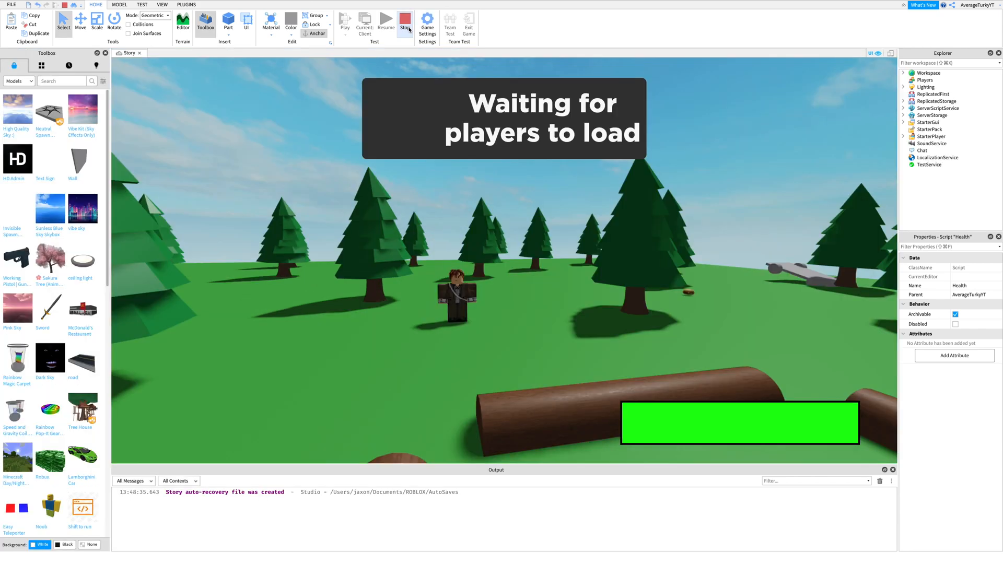
Stop the running playtest and begin launching a fresh session.
{"action": "left_click", "coordinate": [406, 24]}
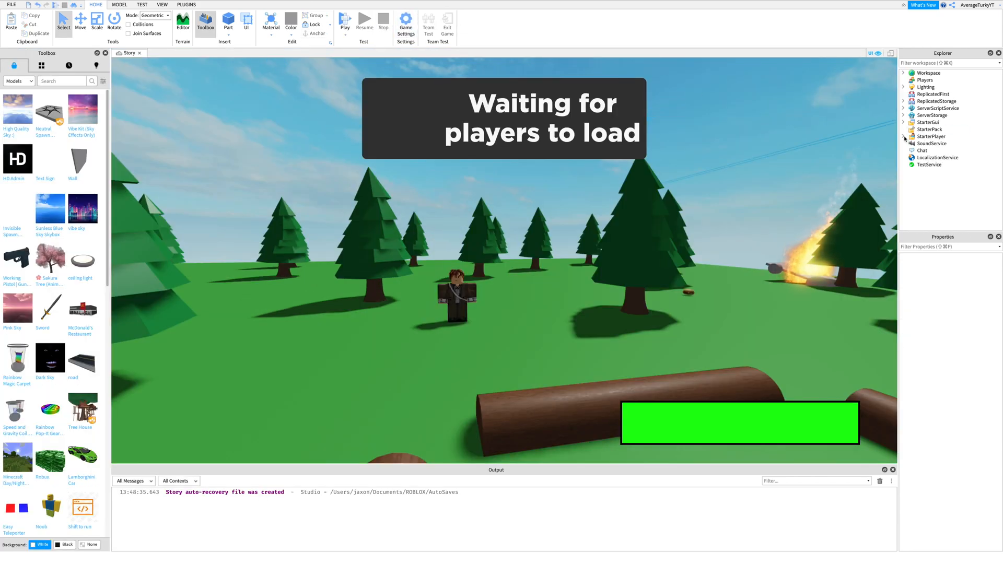
{"action": "left_click", "coordinate": [936, 150]}
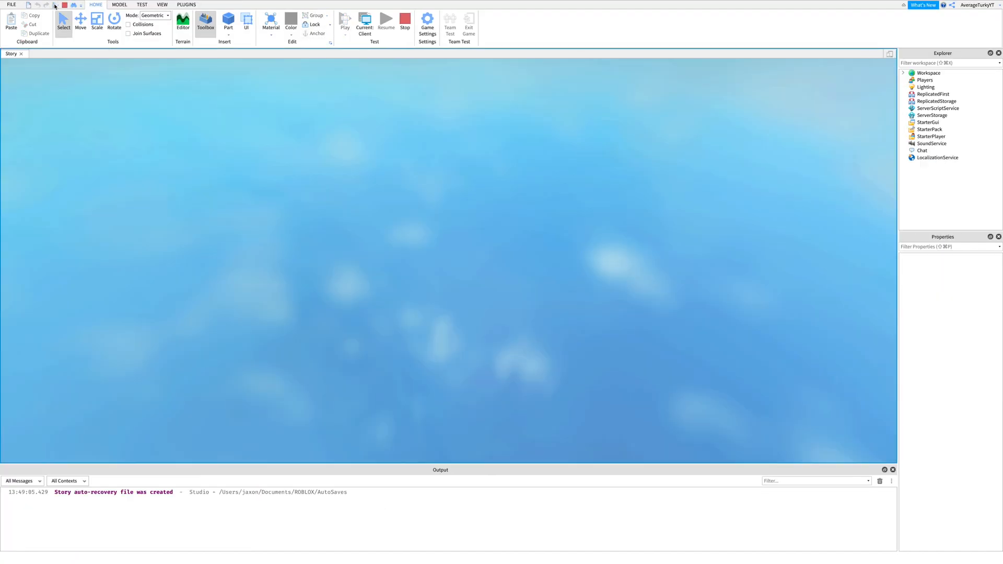
Play again and select Workspace > AverageTurkyYT > Health while the character loses about half its health.
{"action": "left_click", "coordinate": [344, 21]}
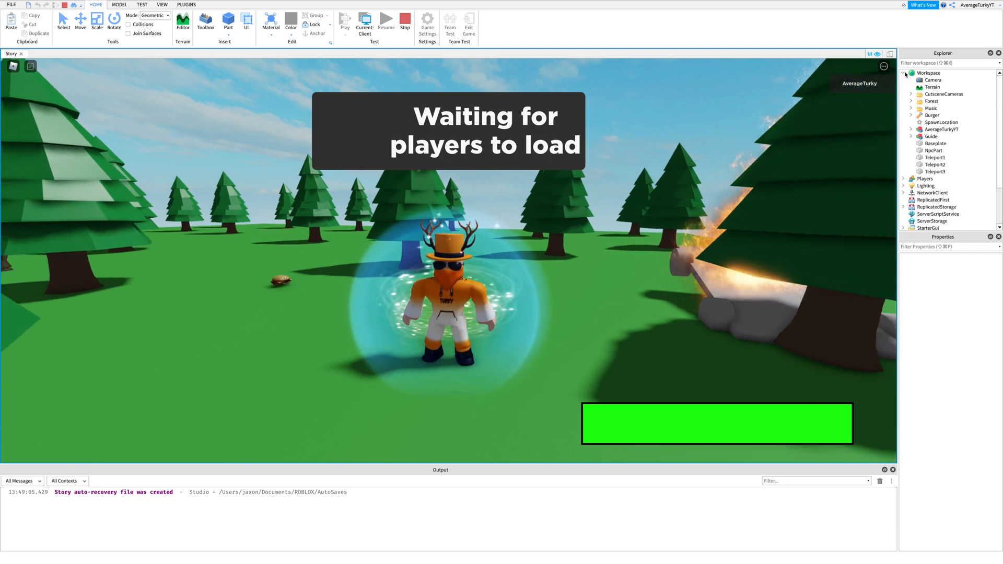
{"action": "left_click", "coordinate": [912, 129]}
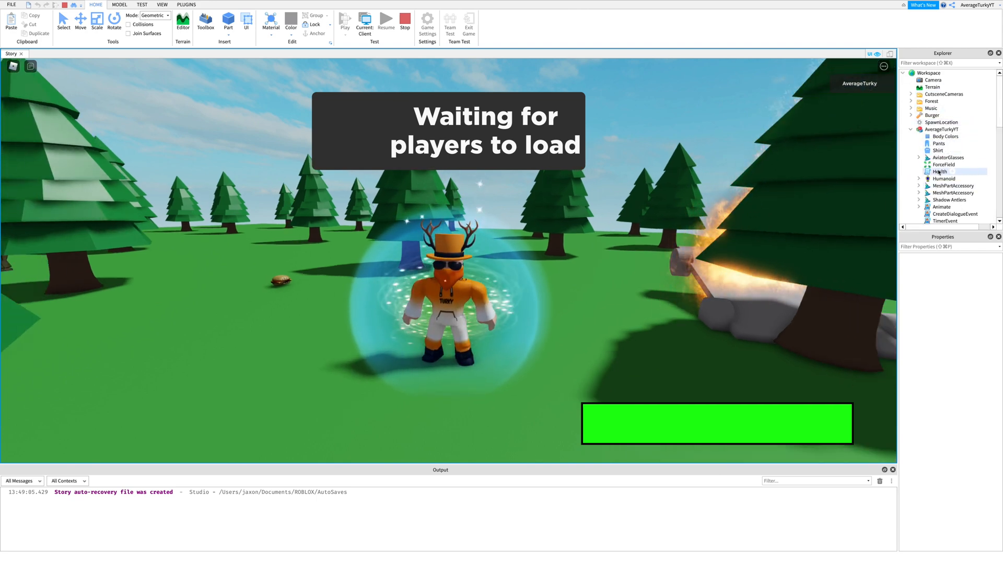
{"action": "left_click", "coordinate": [940, 178]}
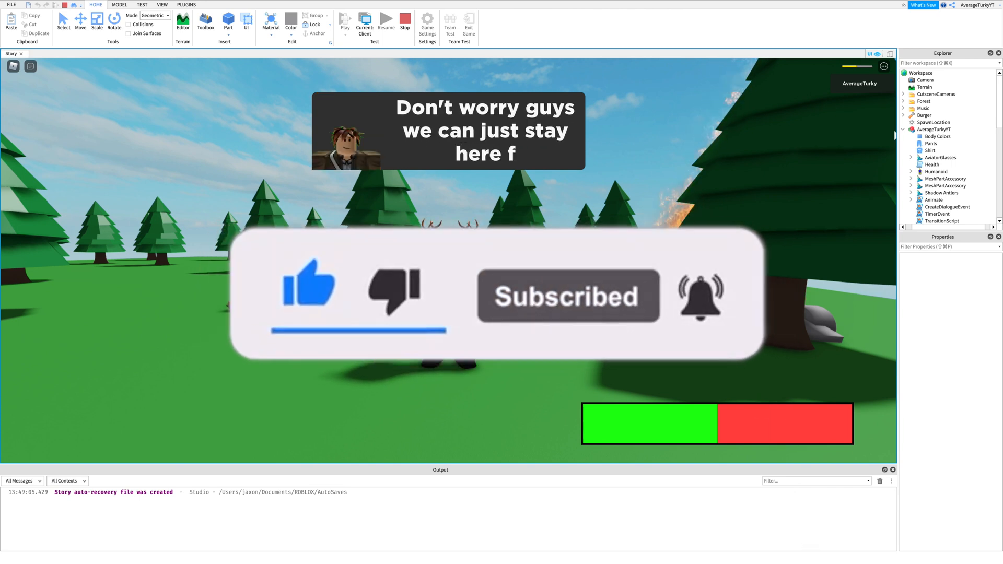
{"action": "left_click", "coordinate": [345, 21]}
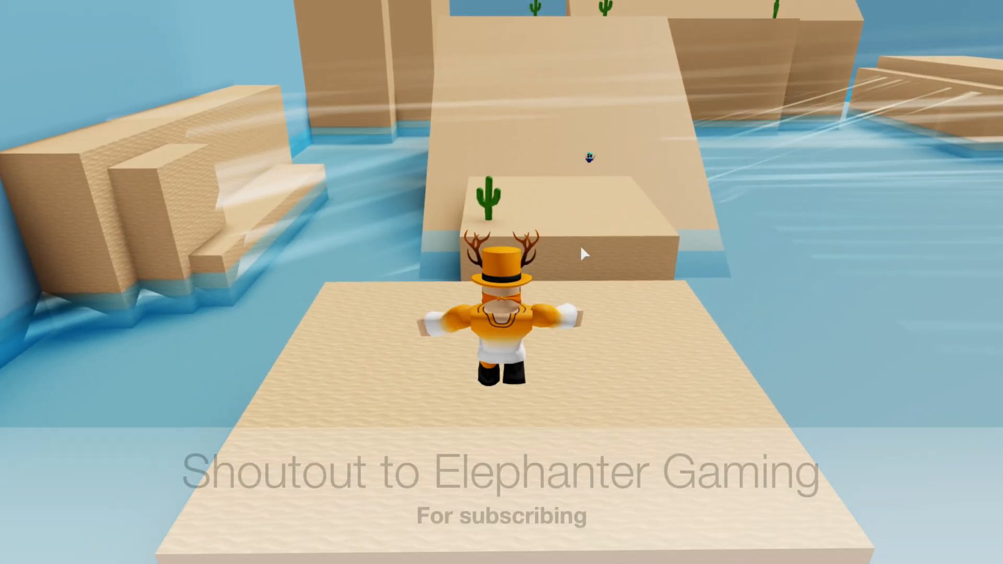